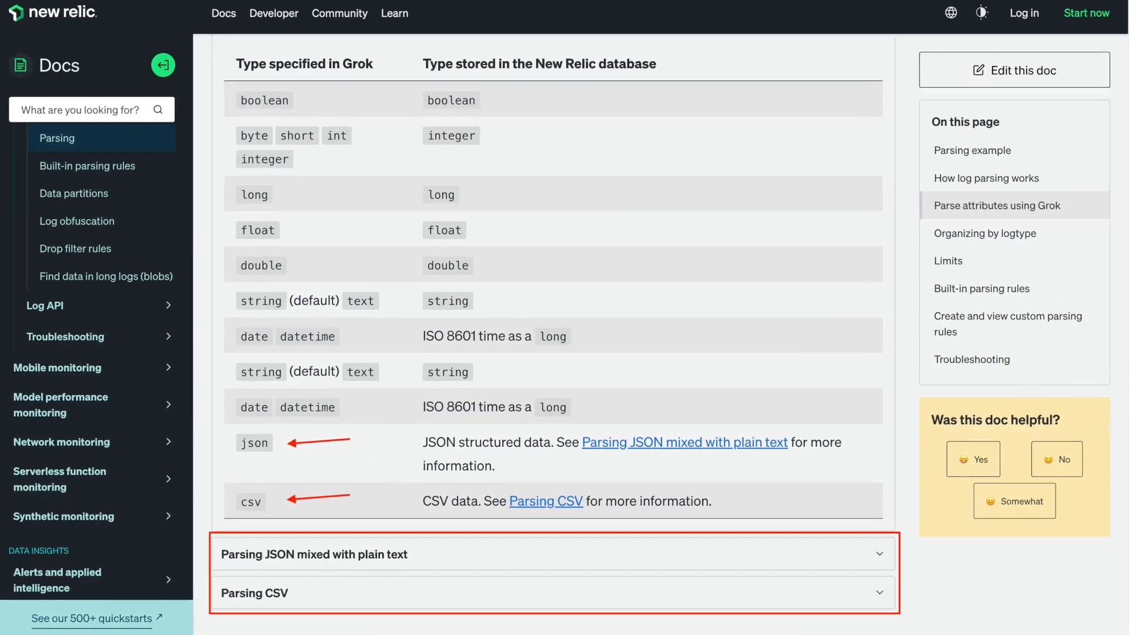
Scroll past the Grok types table to the Parsing CSV example log line, rule and parsed attributes.
scroll(down, 3)
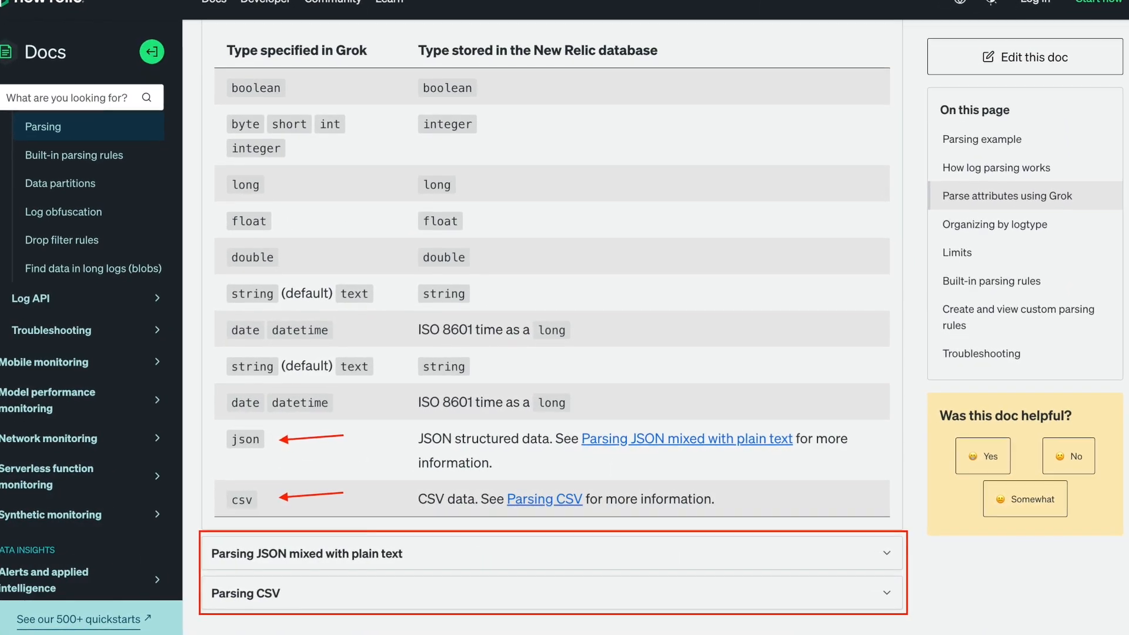
scroll(down, 3)
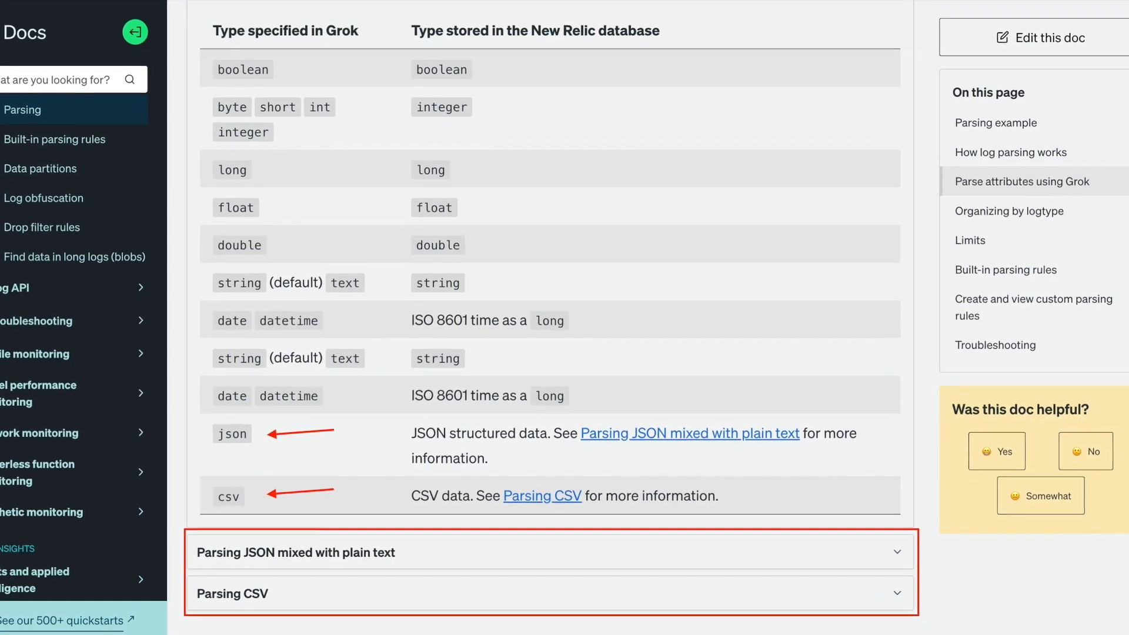
scroll(down, 3)
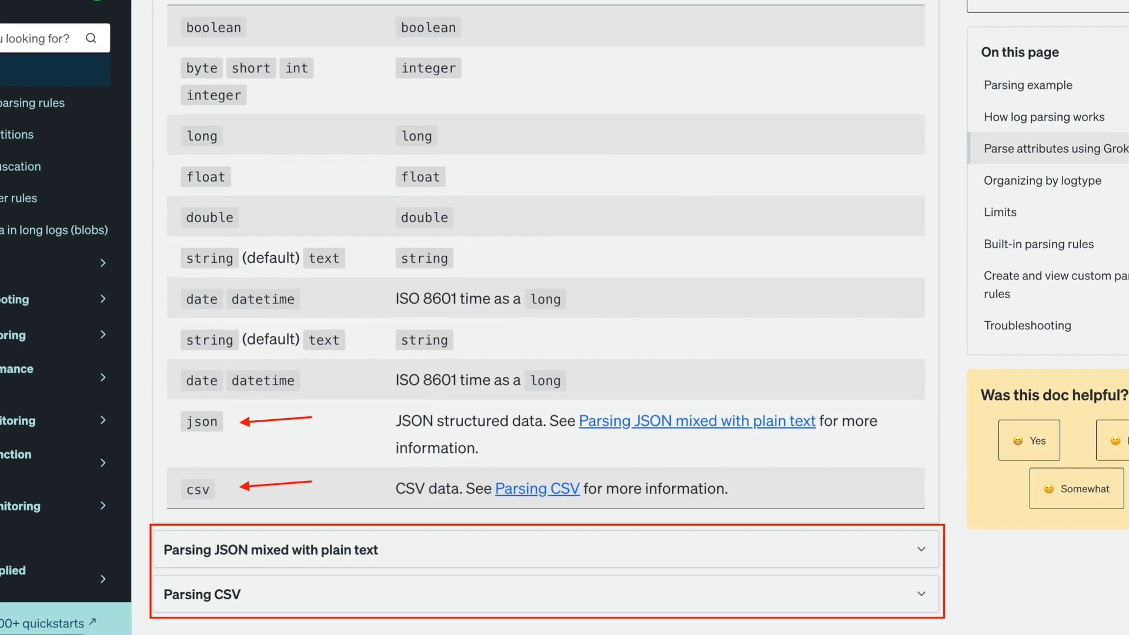
scroll(down, 3)
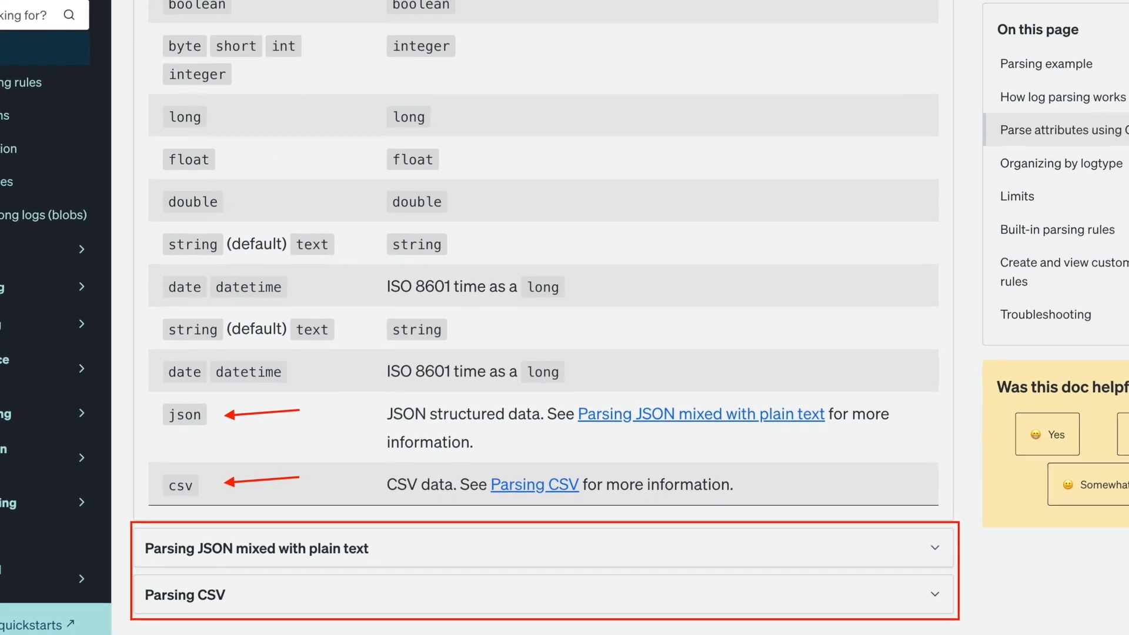
scroll(down, 3)
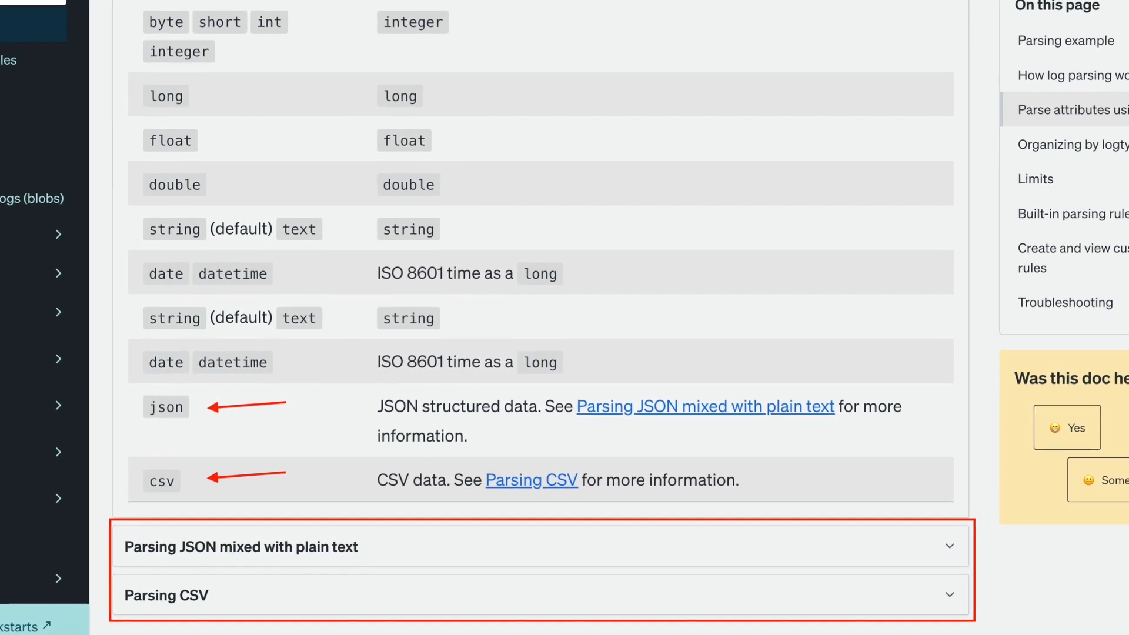
scroll(down, 3)
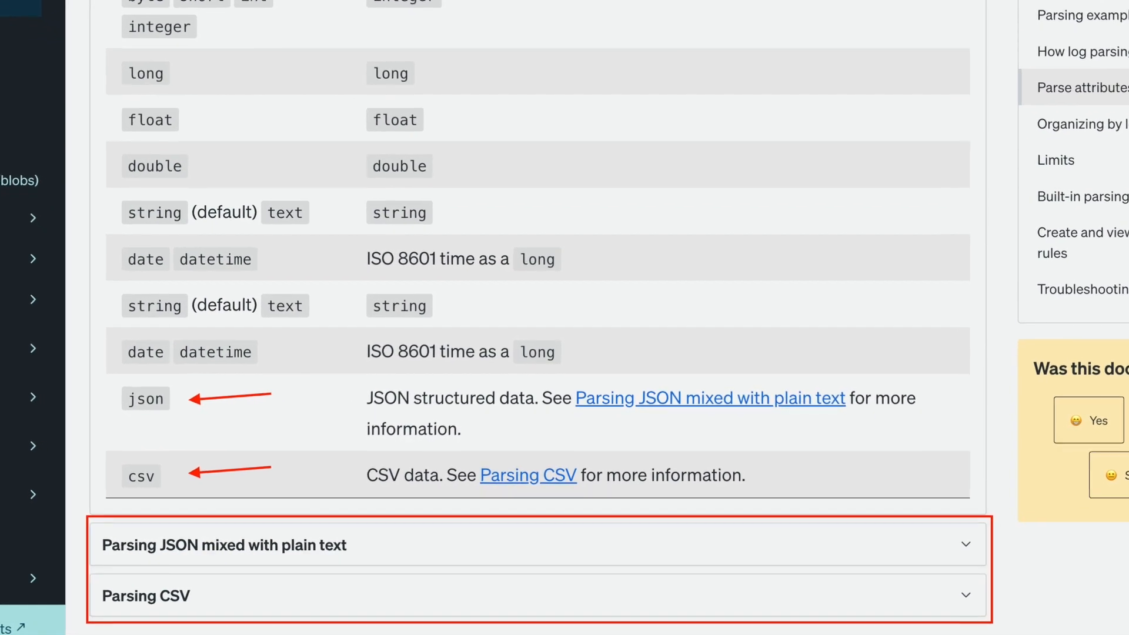
scroll(down, 3)
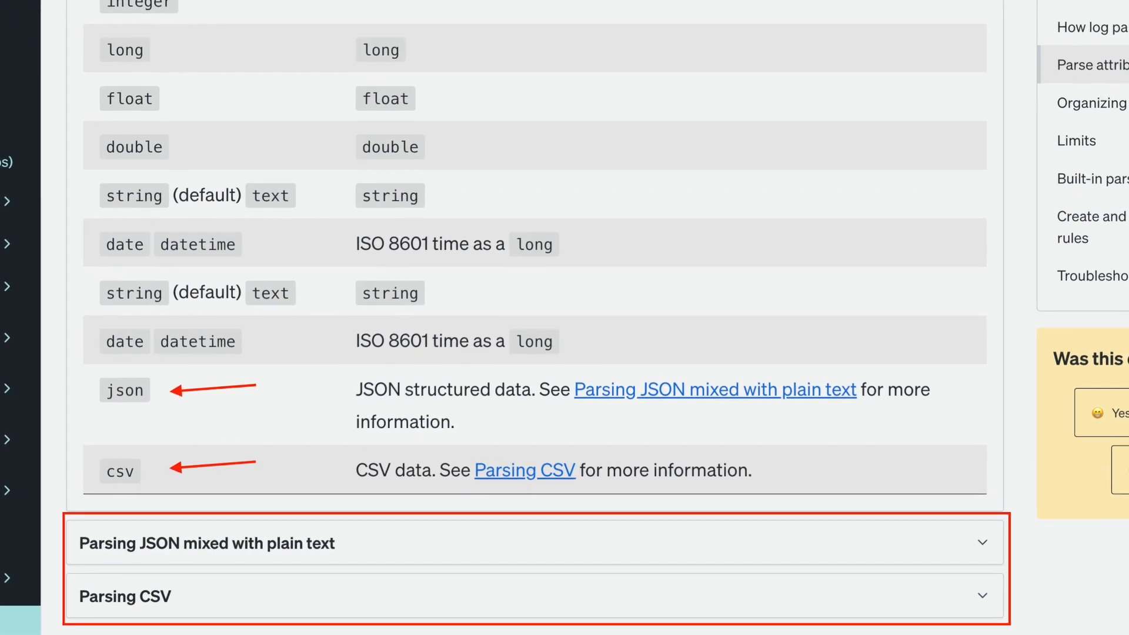
scroll(down, 3)
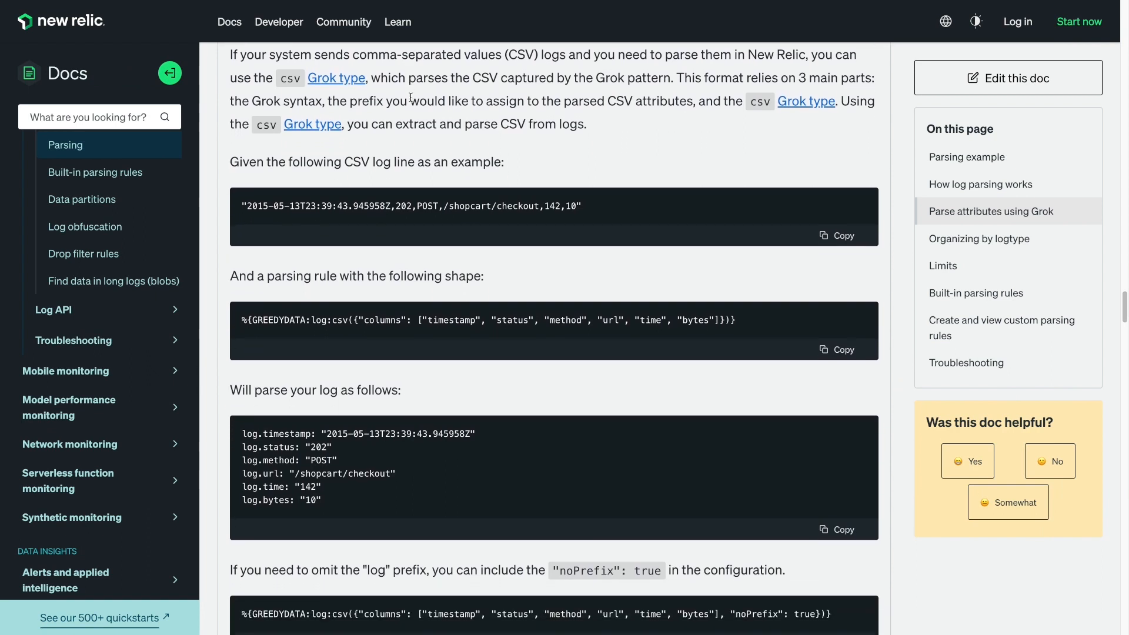
Scroll to the CSV columns configuration and the dropOriginal, noPrefix, separator and quoteChar options.
scroll(down, 3)
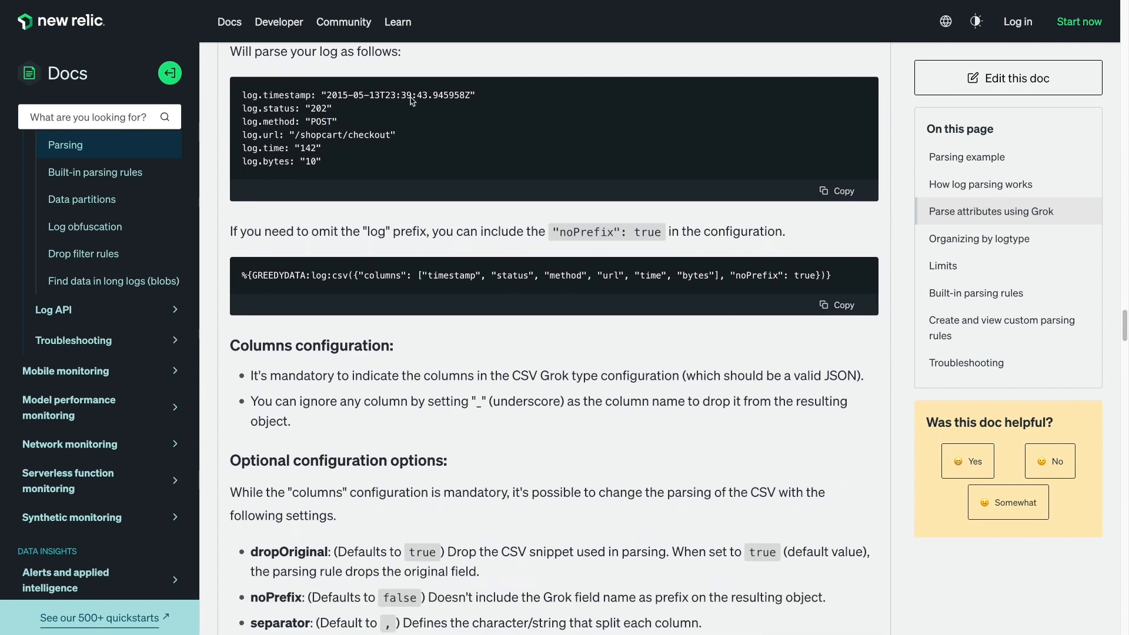
scroll(down, 3)
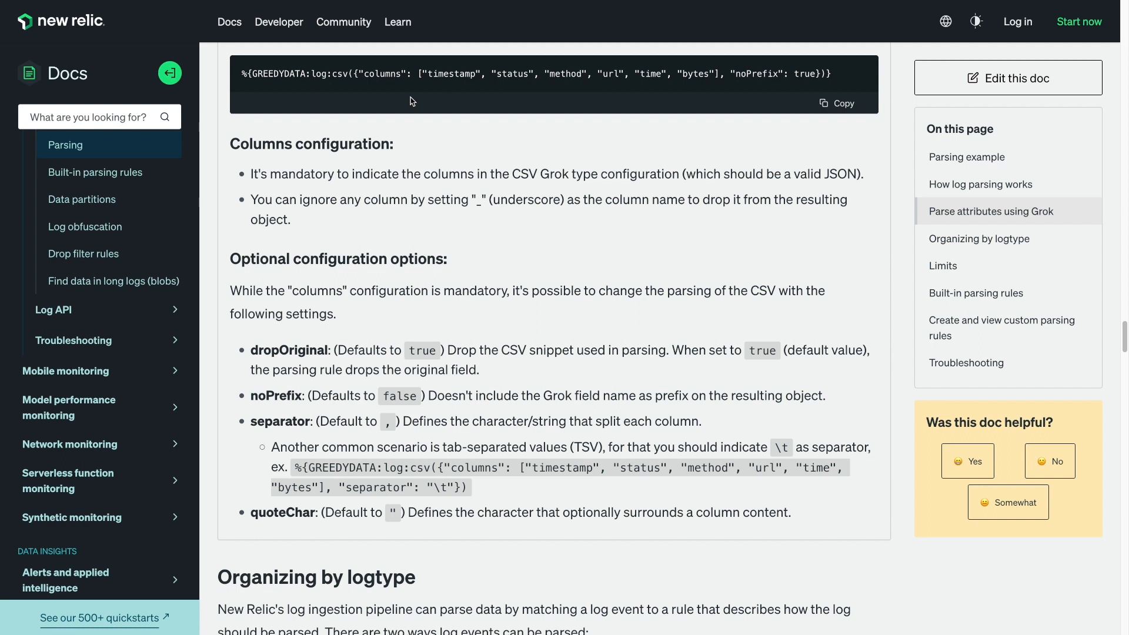
mouse_move(409, 98)
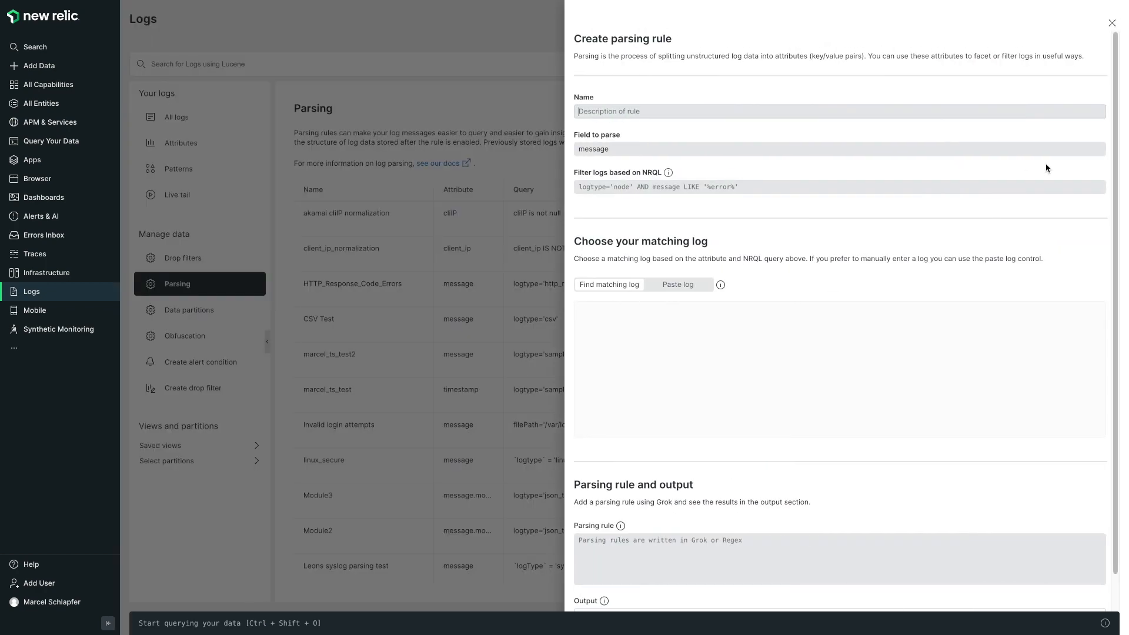
Paste the csv Grok rule and a sample Super Bowl CSV line, producing parsed superbowl attributes.
scroll(down, 3)
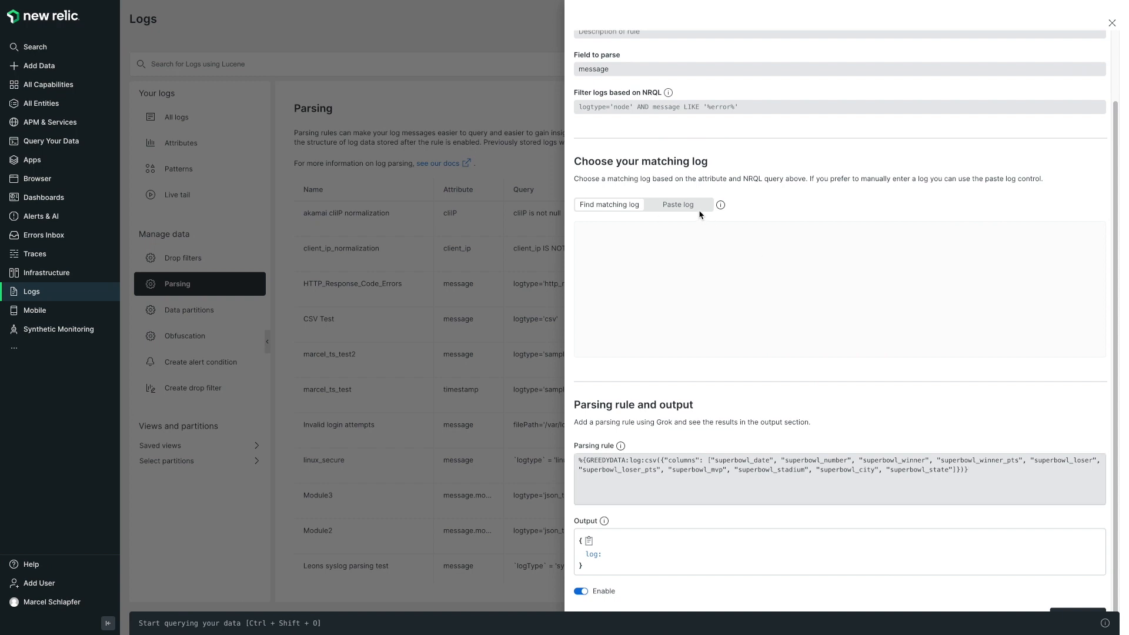
click(677, 205)
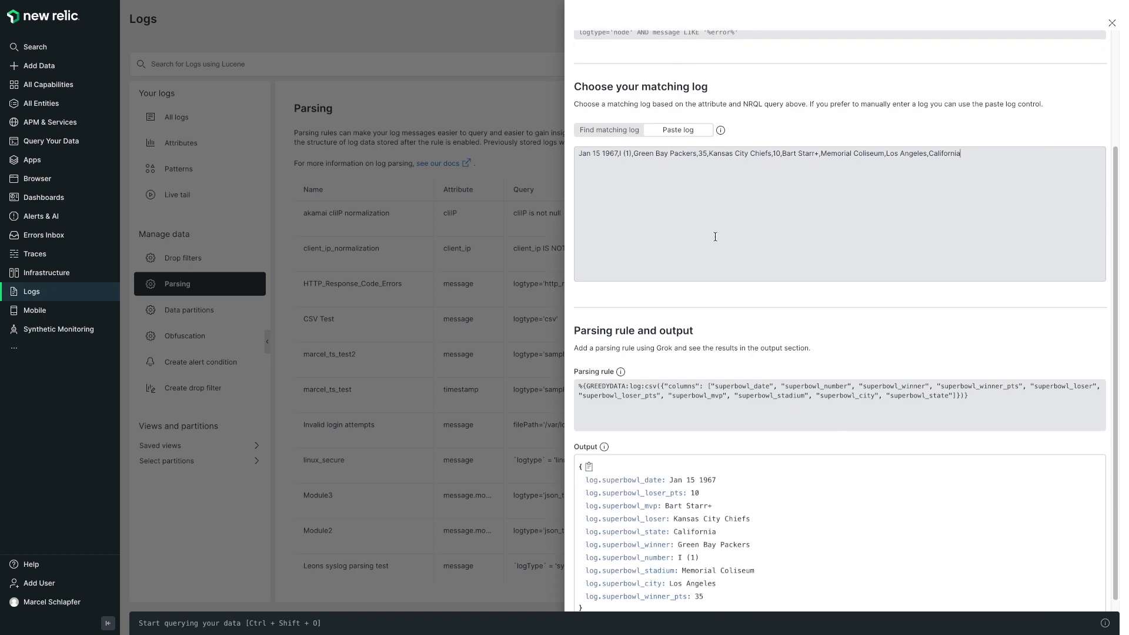
scroll(down, 3)
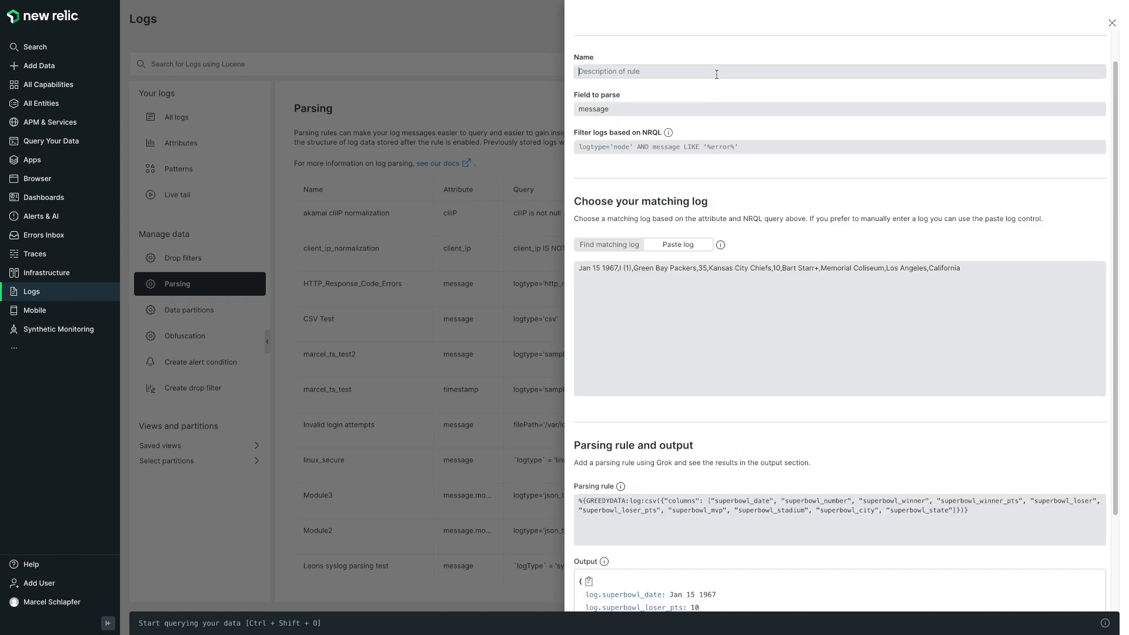
Name the rule 'Superbowl CSV' and filter it with NRQL logtype='superbowl'.
text(Superbowl CSV)
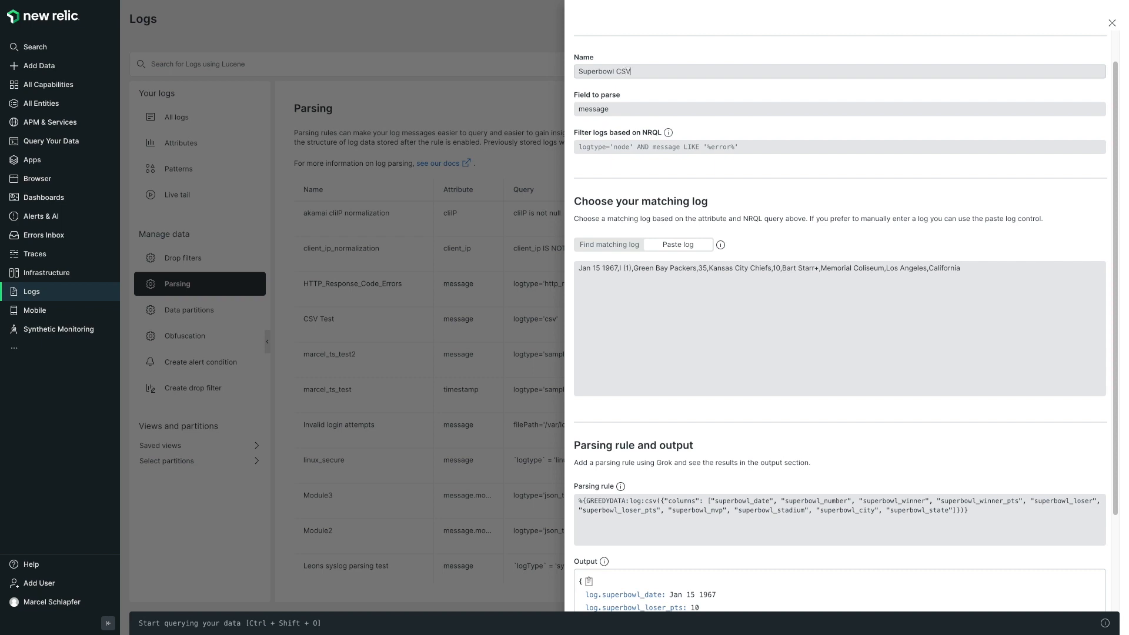
text(logtype='superbowl)
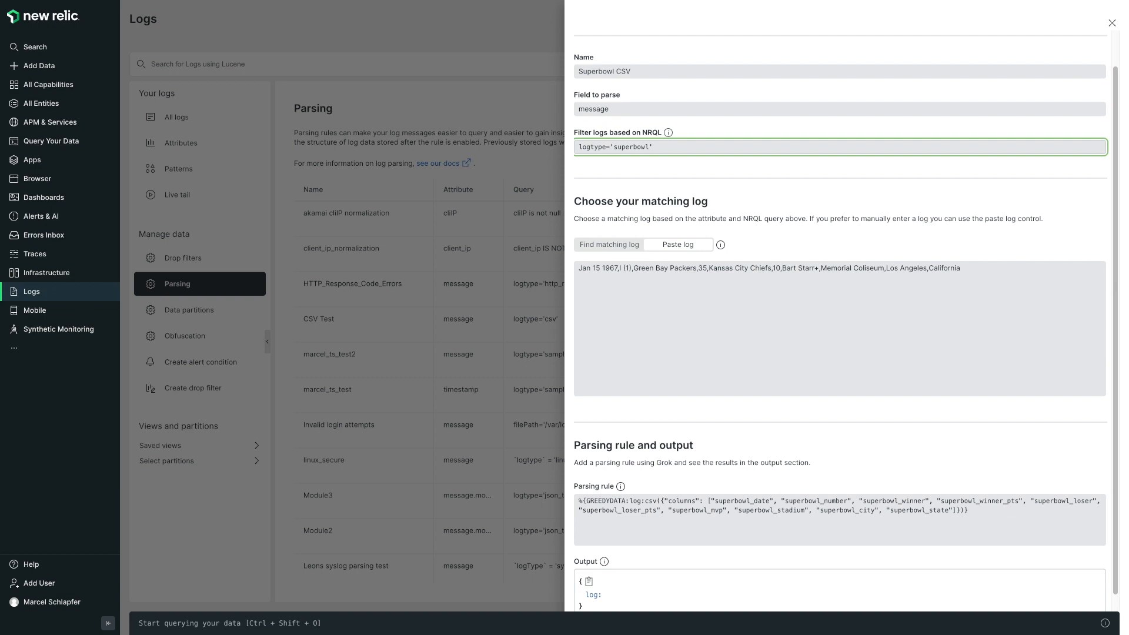
scroll(down, 3)
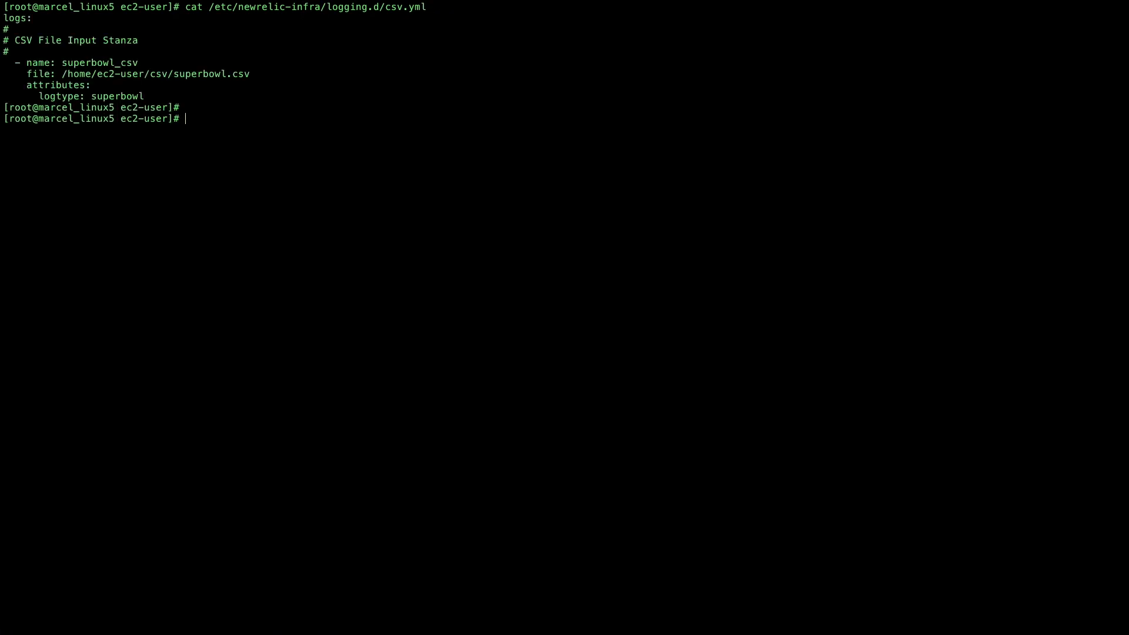
Move superbowl.csv into the csv folder watched by the superbowl_csv log config.
text(mv su)
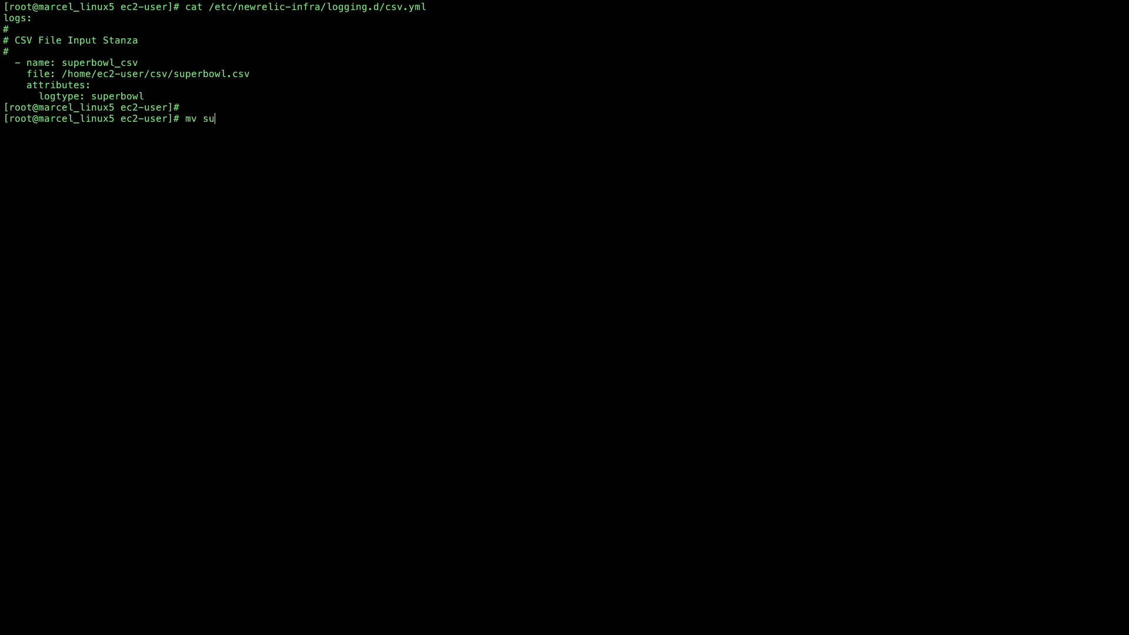
text(perbowl.csv csv/)
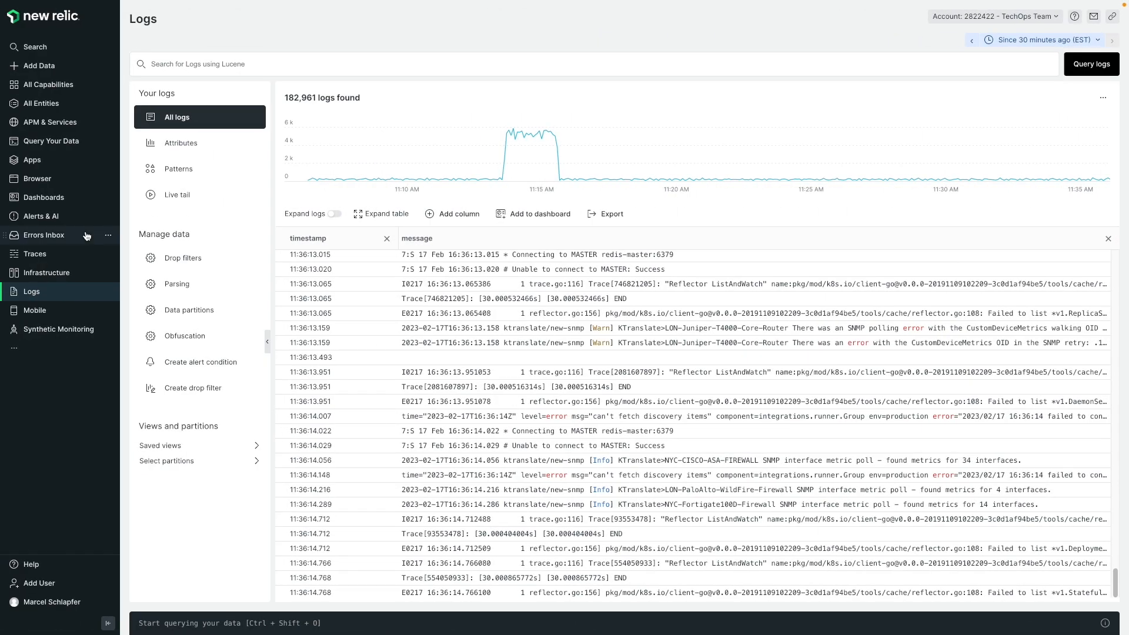
Query the logs for entries with logtype:superbowl.
click(332, 64)
text(logtype:superbowl)
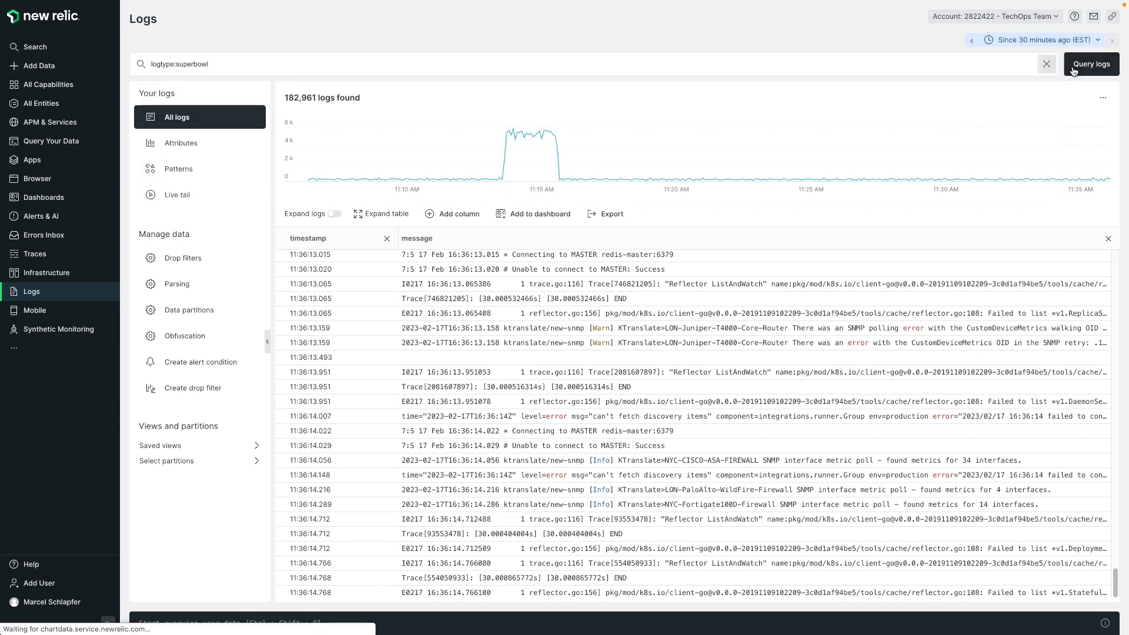
click(1091, 63)
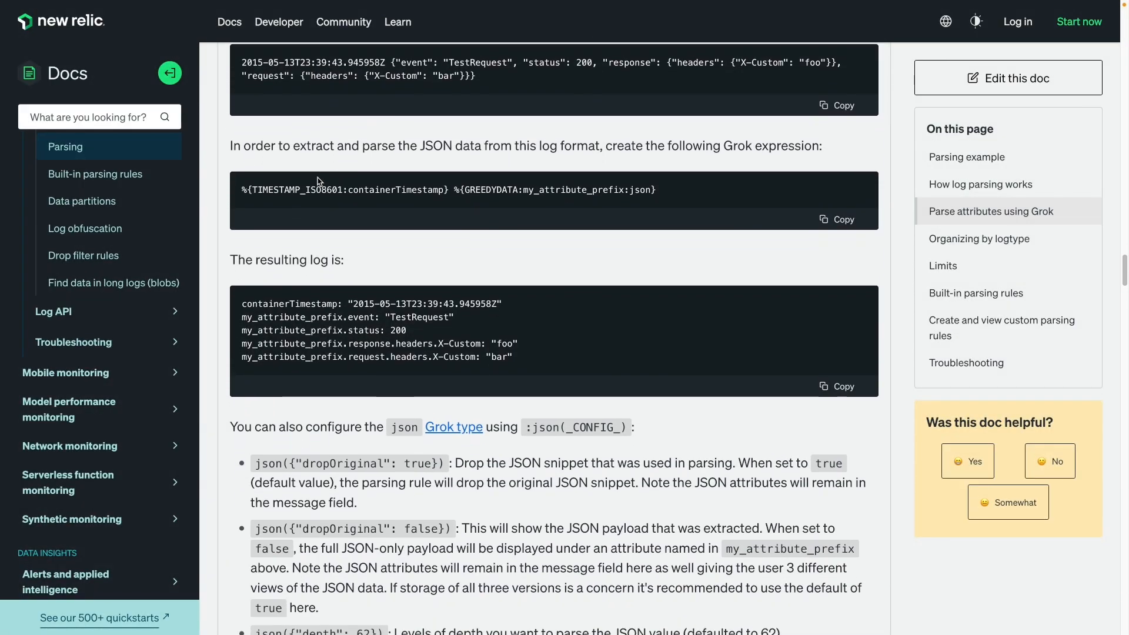
Scroll to the json Grok type explanation with its dropOriginal and depth options.
scroll(down, 3)
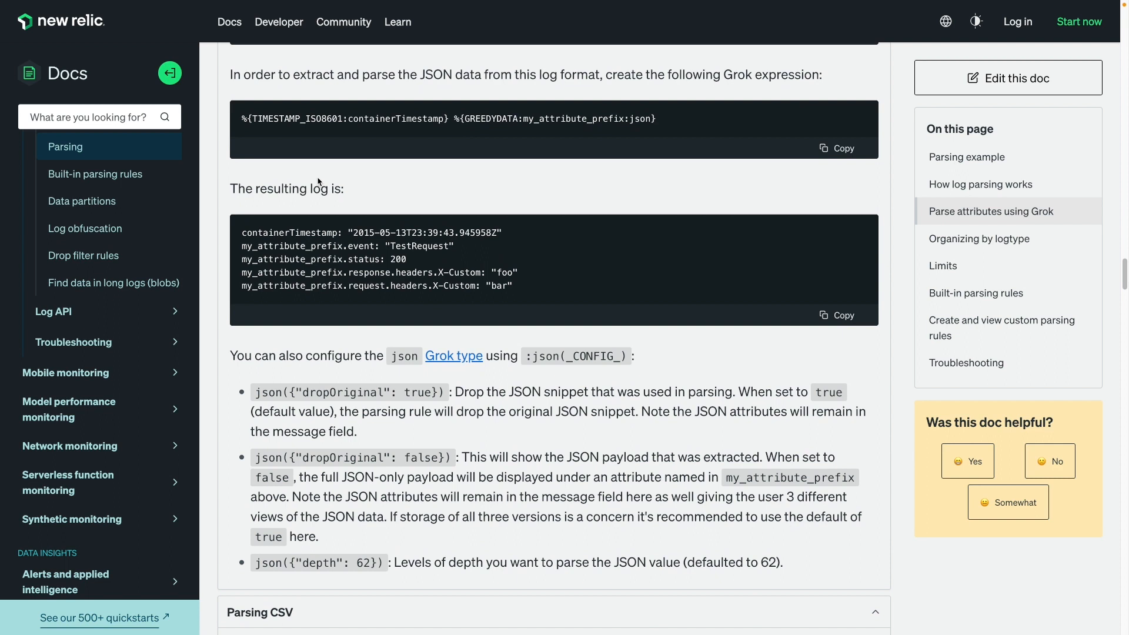
mouse_move(316, 177)
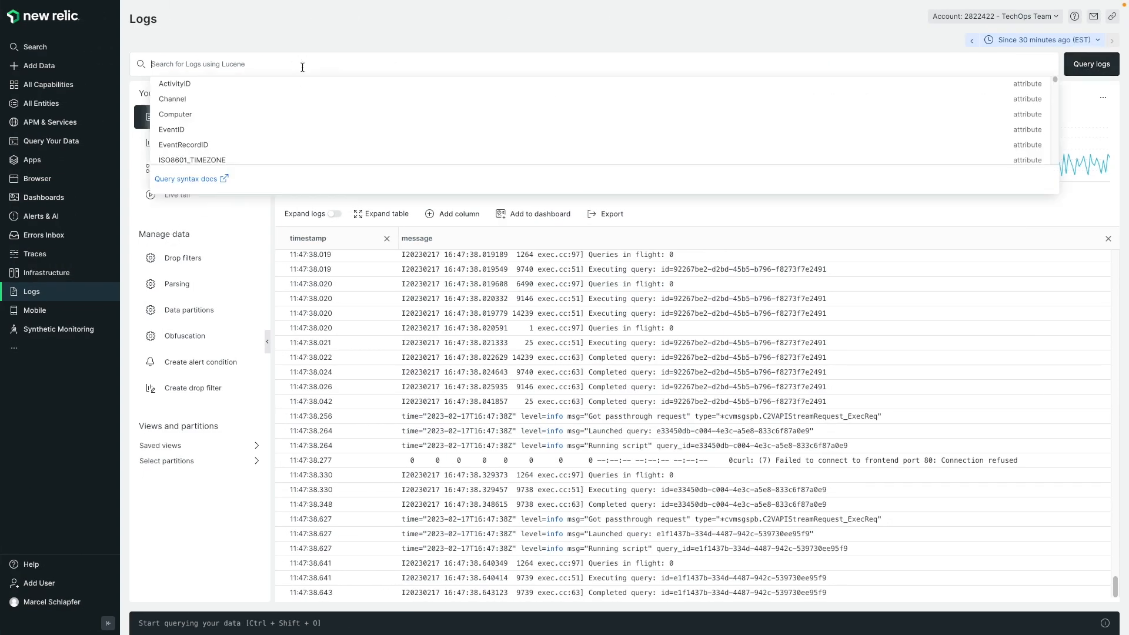
Query logtype:json_with_text logs, then go to the Parsing rules list showing json_with_text disabled.
text(logtype:json_with_text)
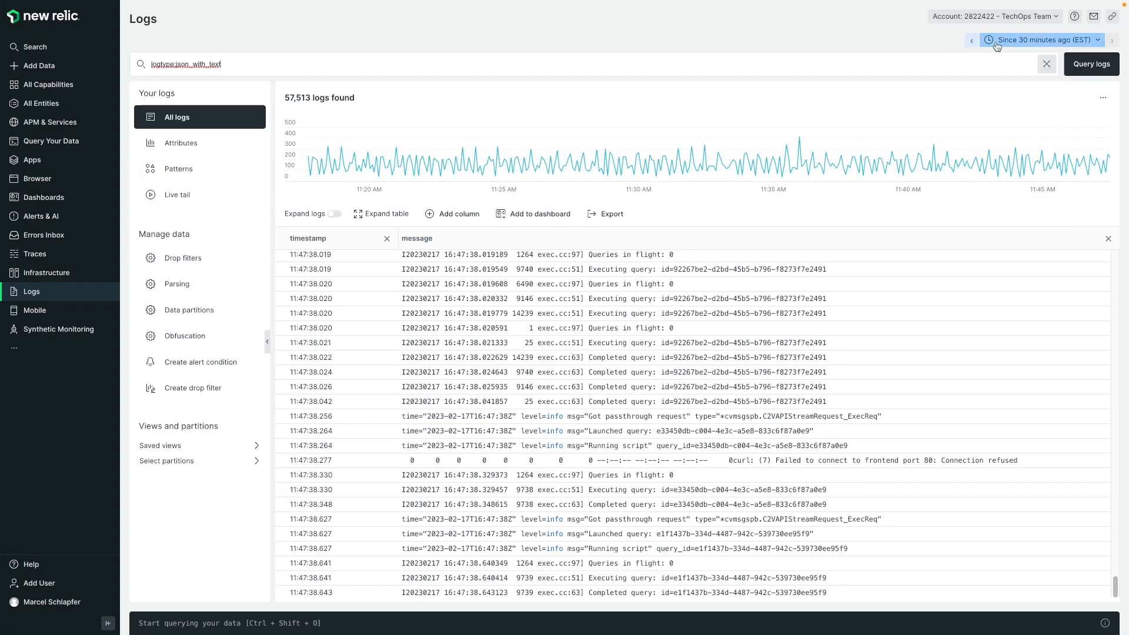
click(1090, 64)
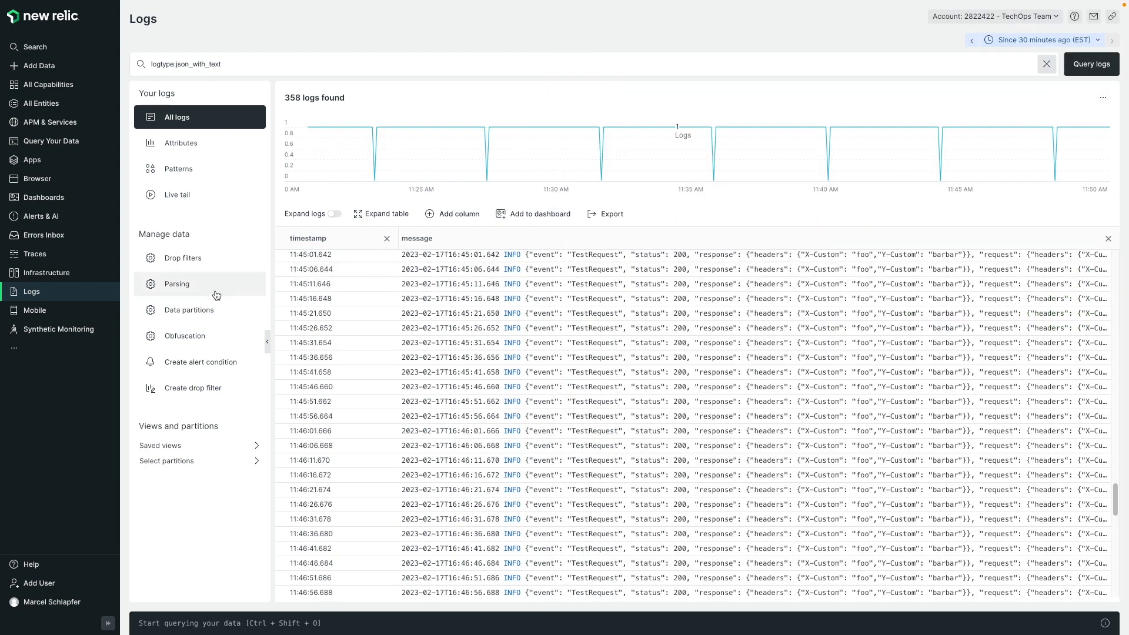
click(177, 283)
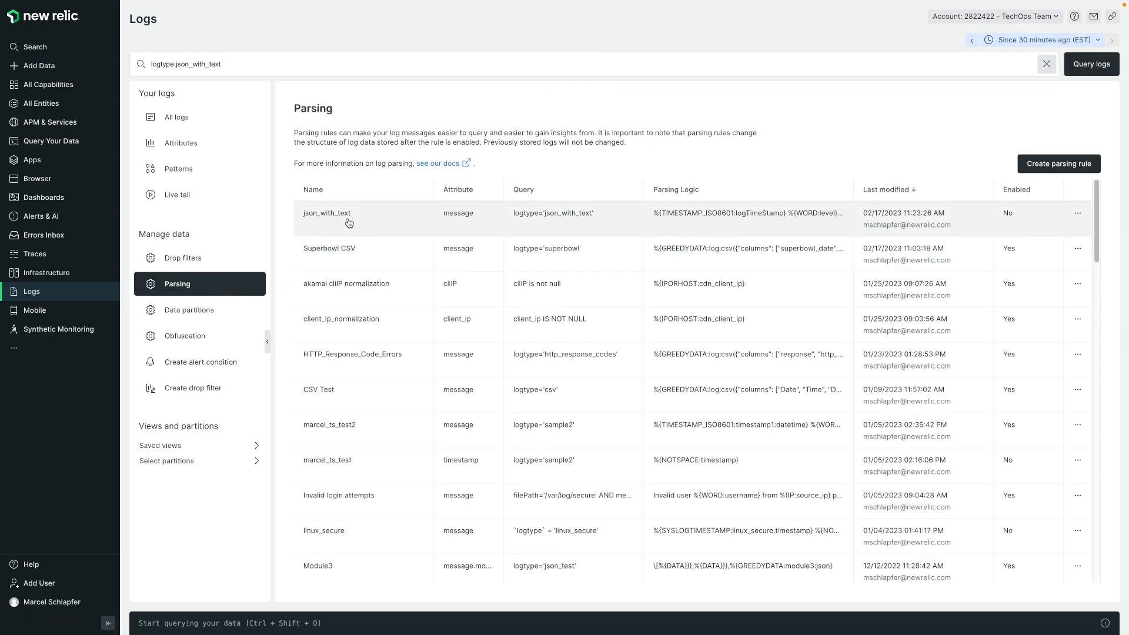
Enable and save the json_with_text parsing rule, then return to the json_with_text log list.
click(326, 213)
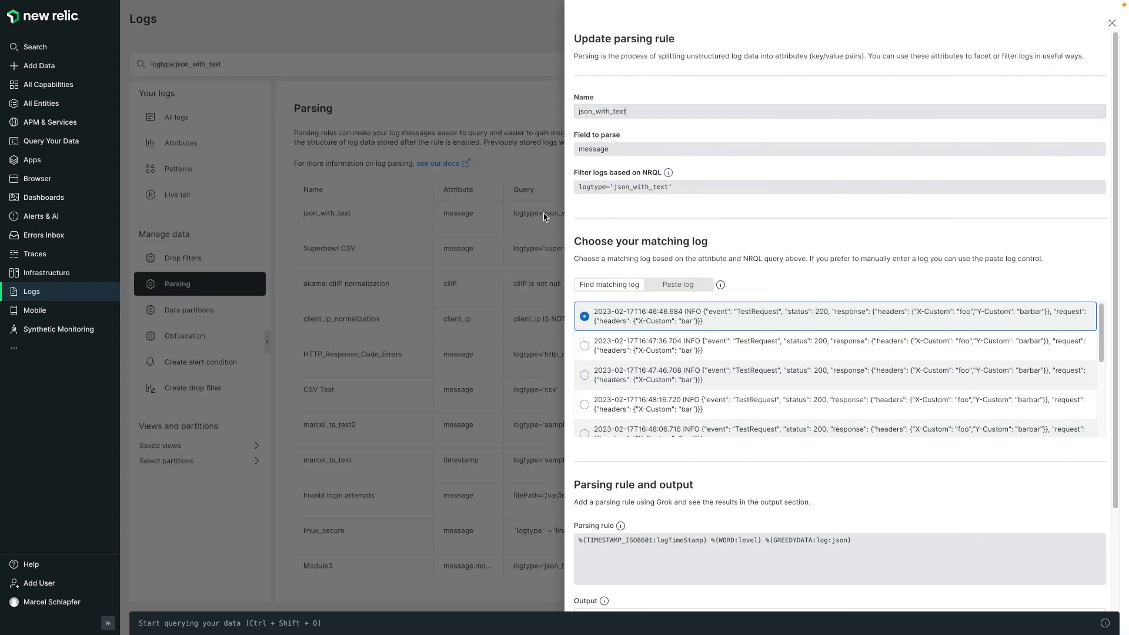
scroll(down, 3)
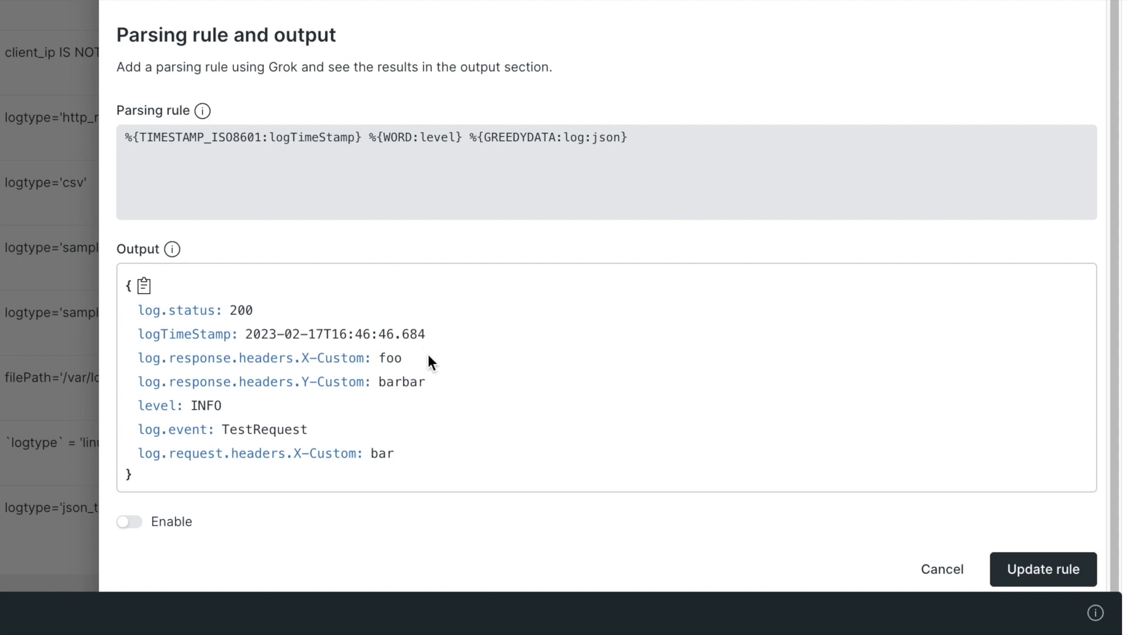
mouse_move(530, 363)
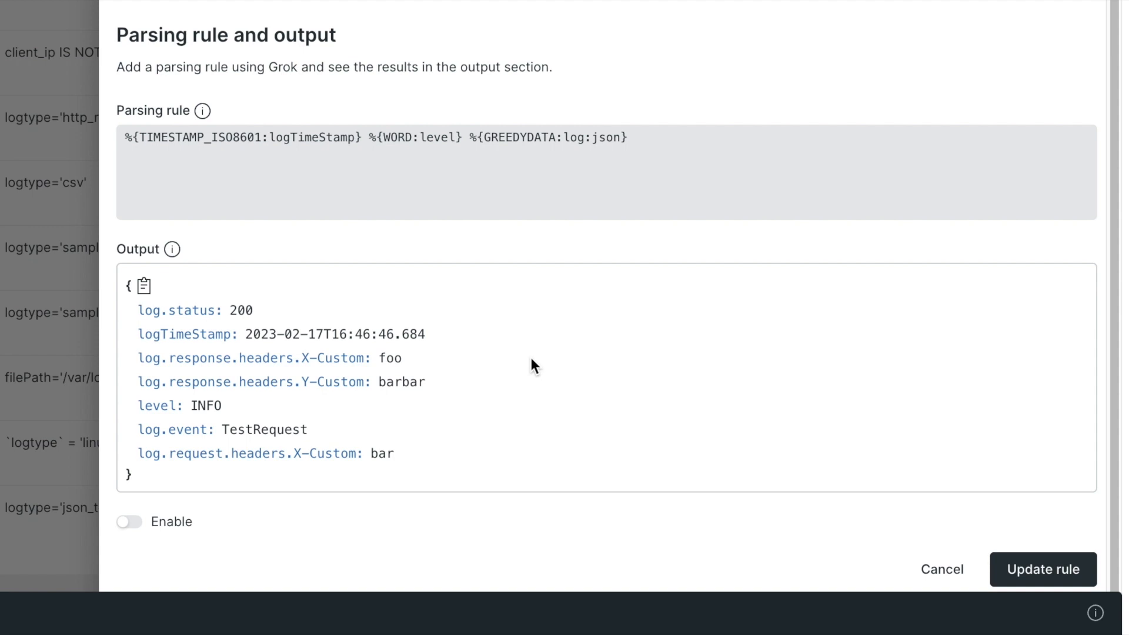
mouse_move(186, 524)
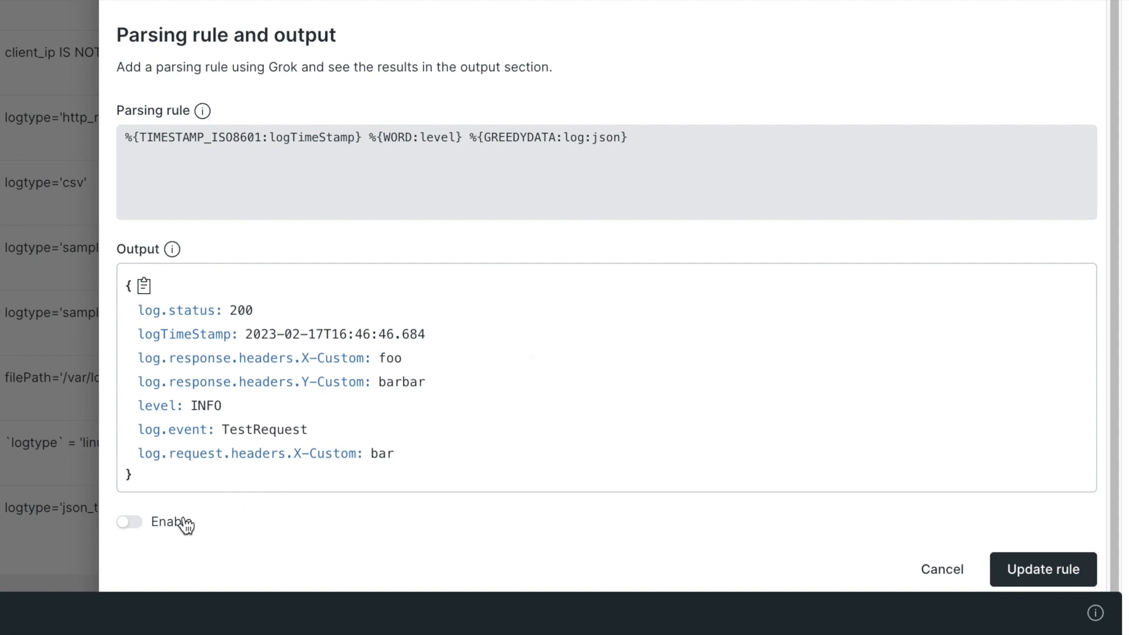
click(130, 522)
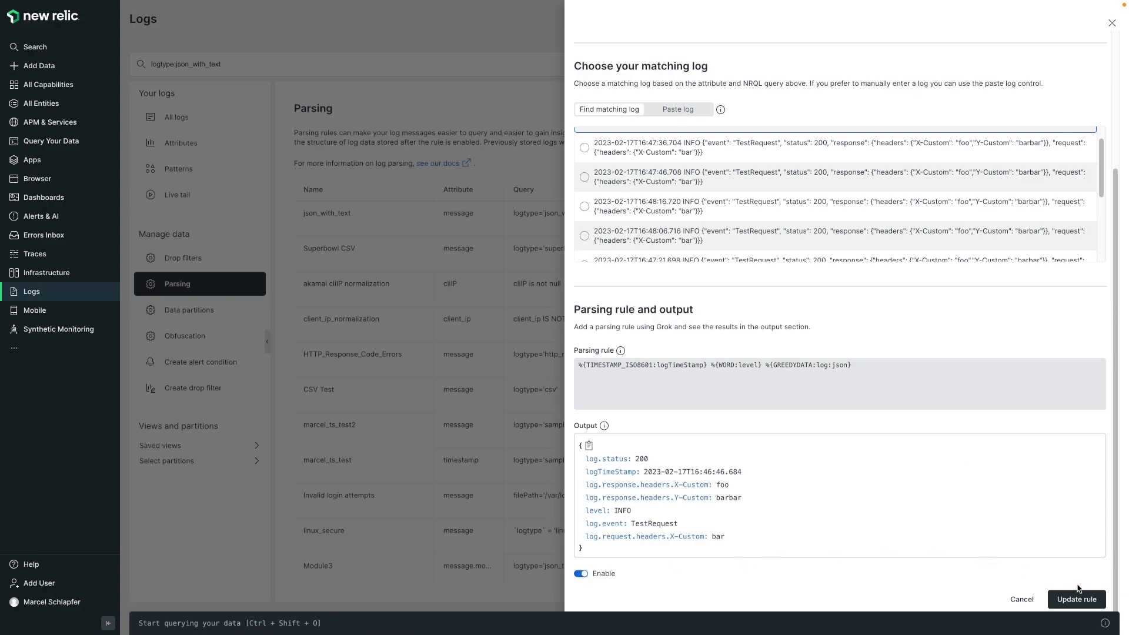
click(1075, 598)
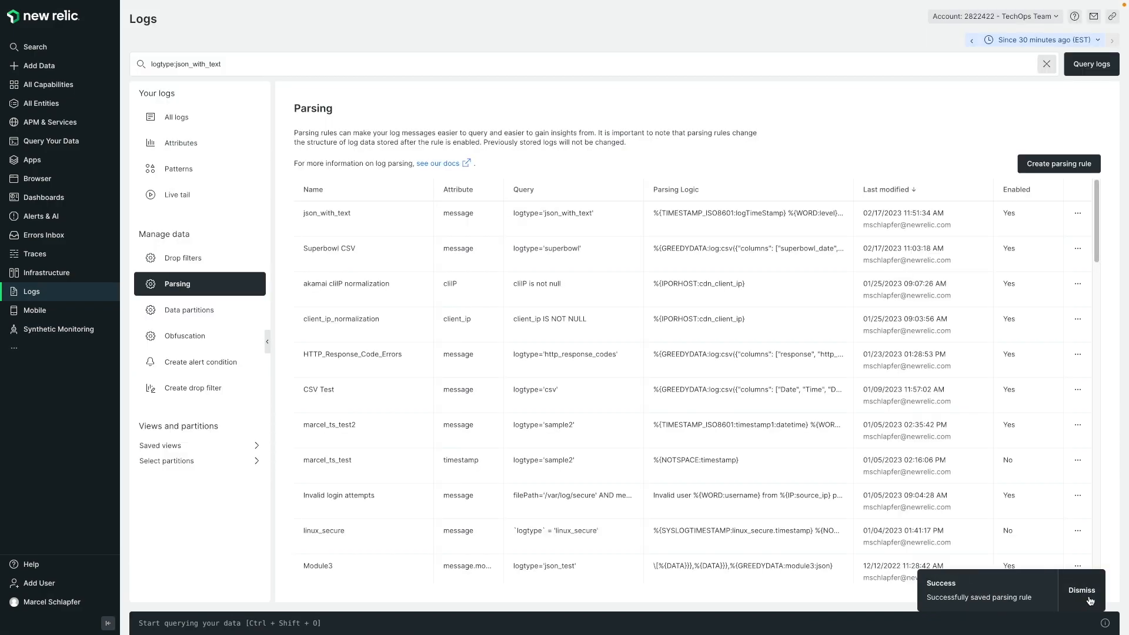
click(176, 118)
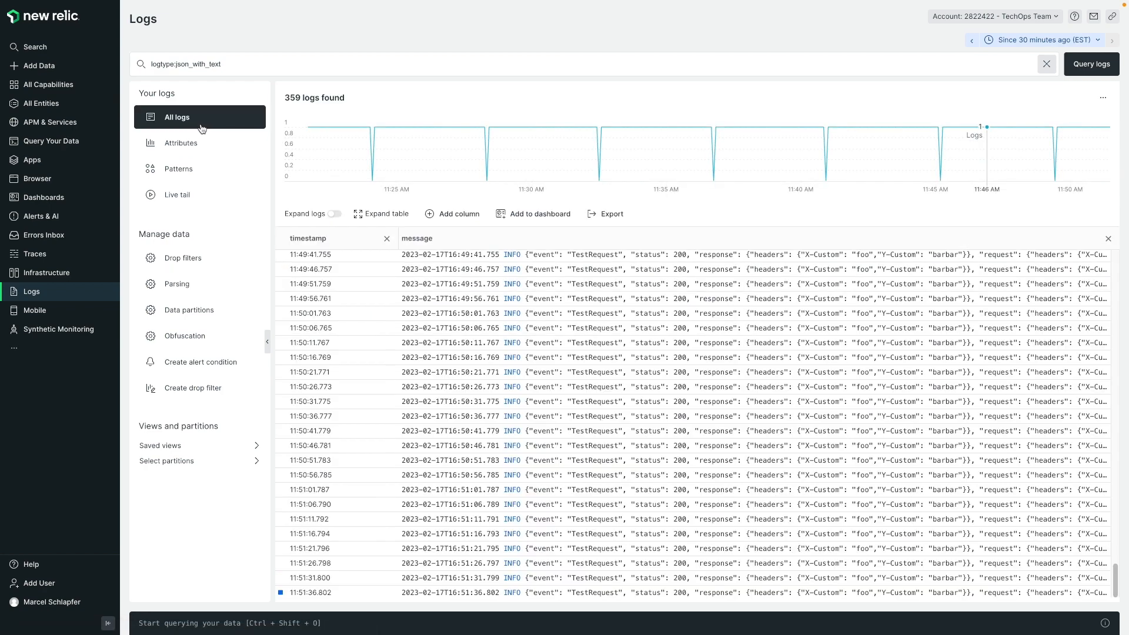